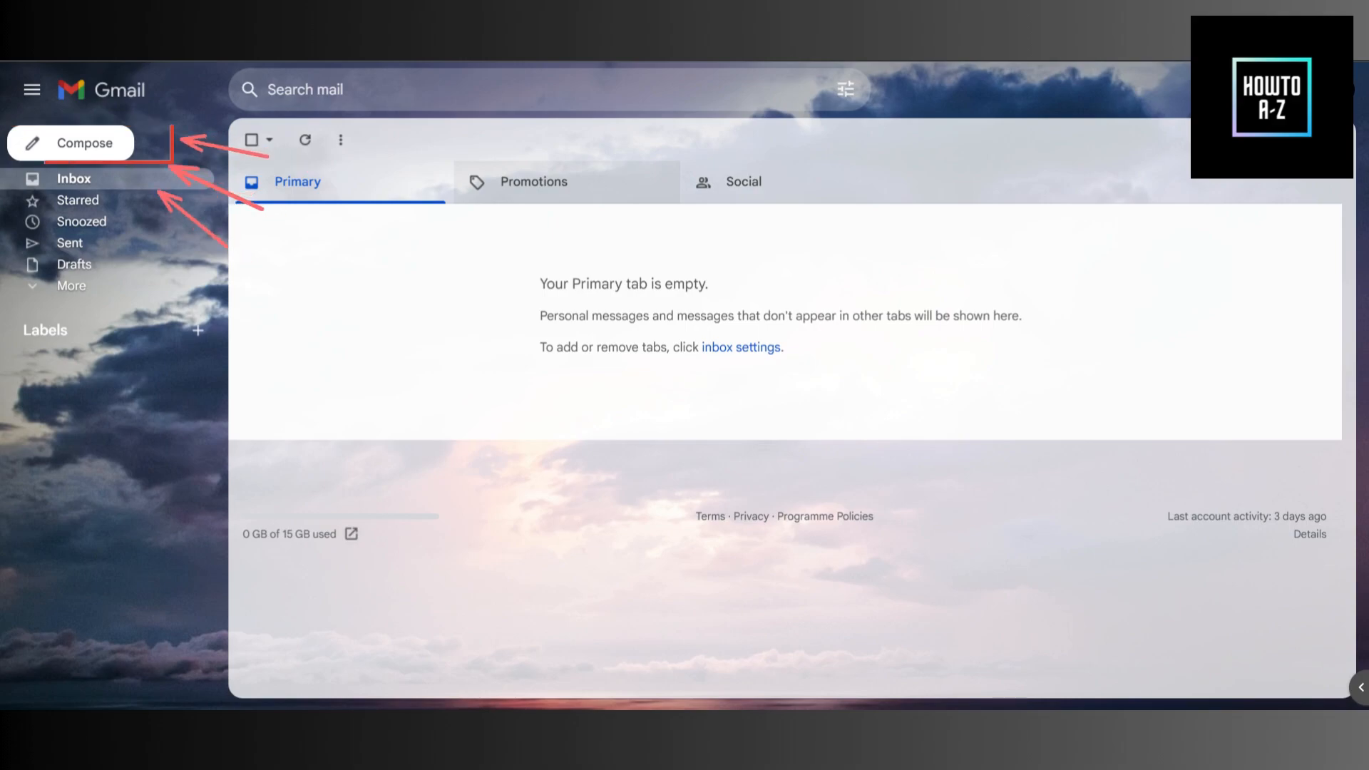
Start a new message draft whose body already carries the signature block
click(72, 142)
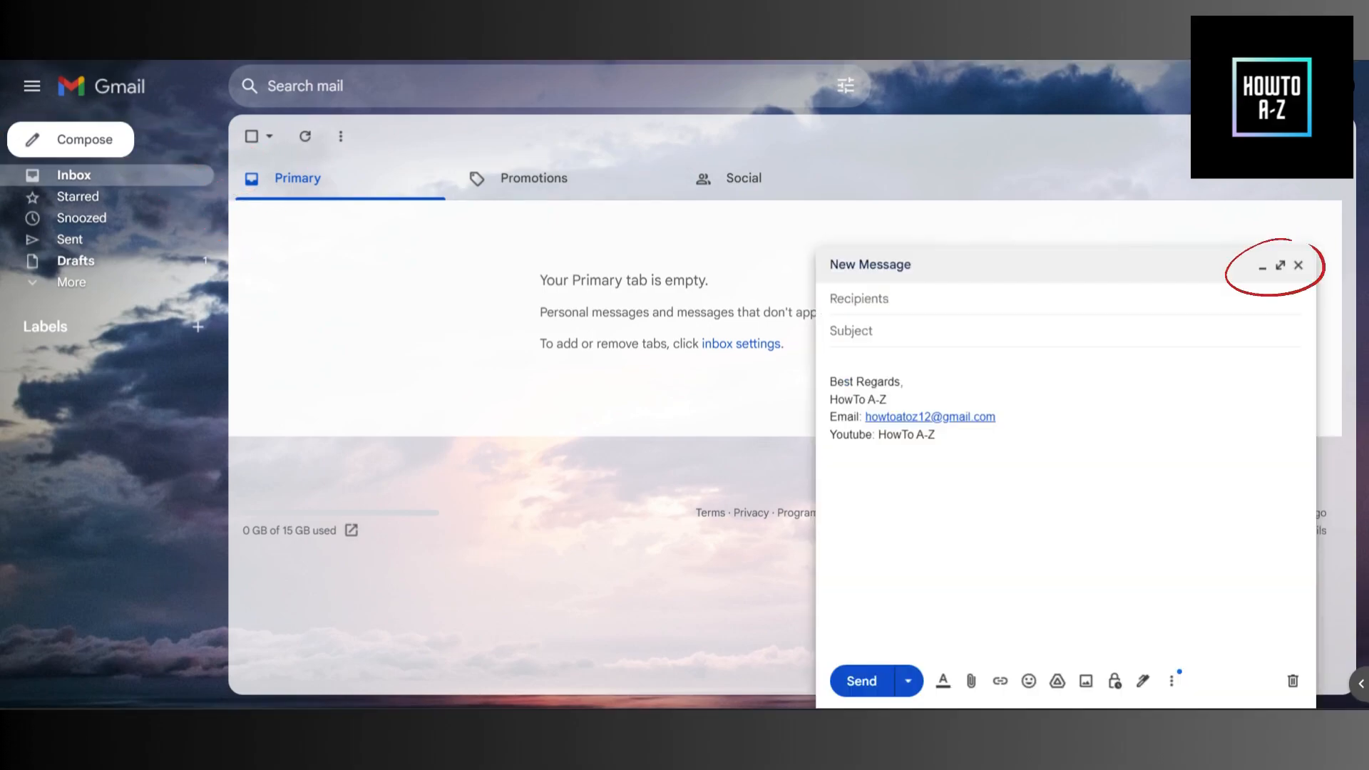
Enlarge the draft to full view and fill in recipient, subject 'Thank you for watching my video !!' and the note
click(1280, 266)
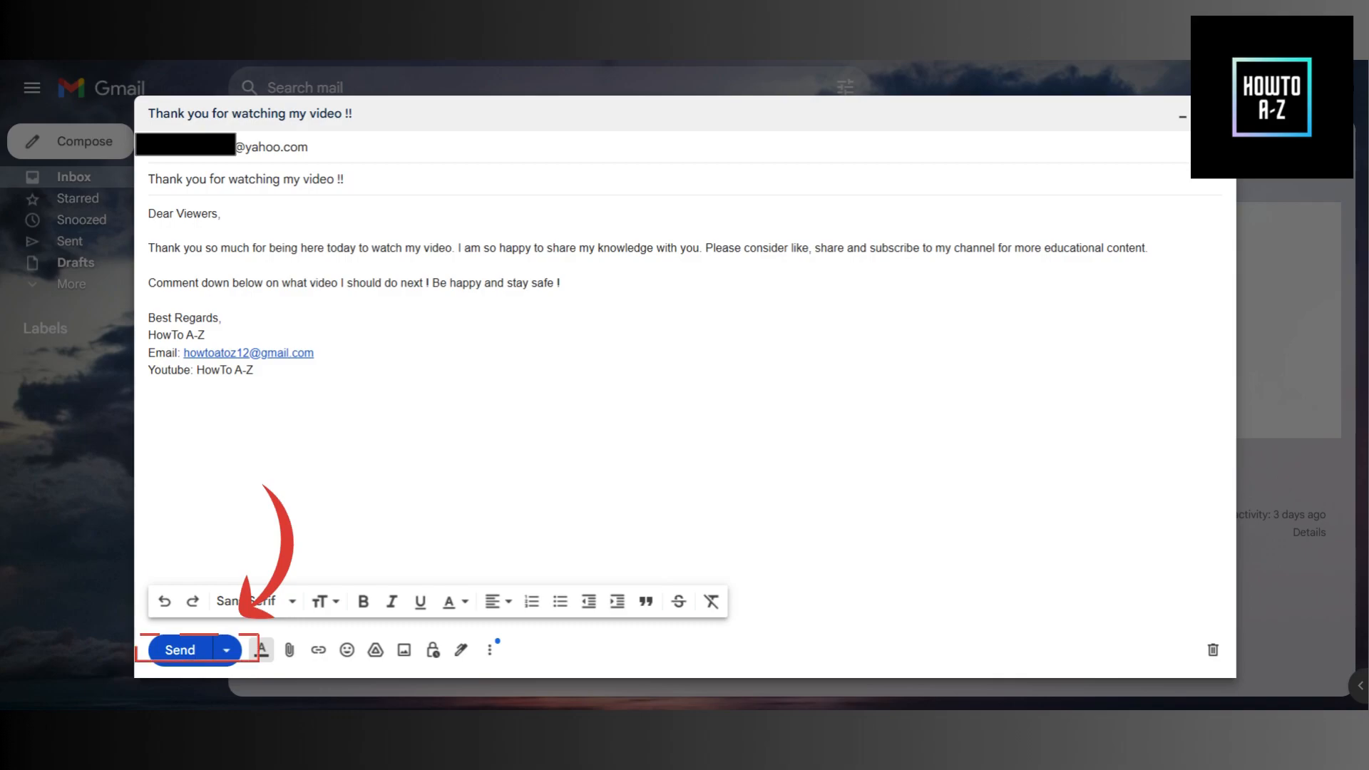
Bring up the Schedule send options from the arrow beside Send
click(227, 650)
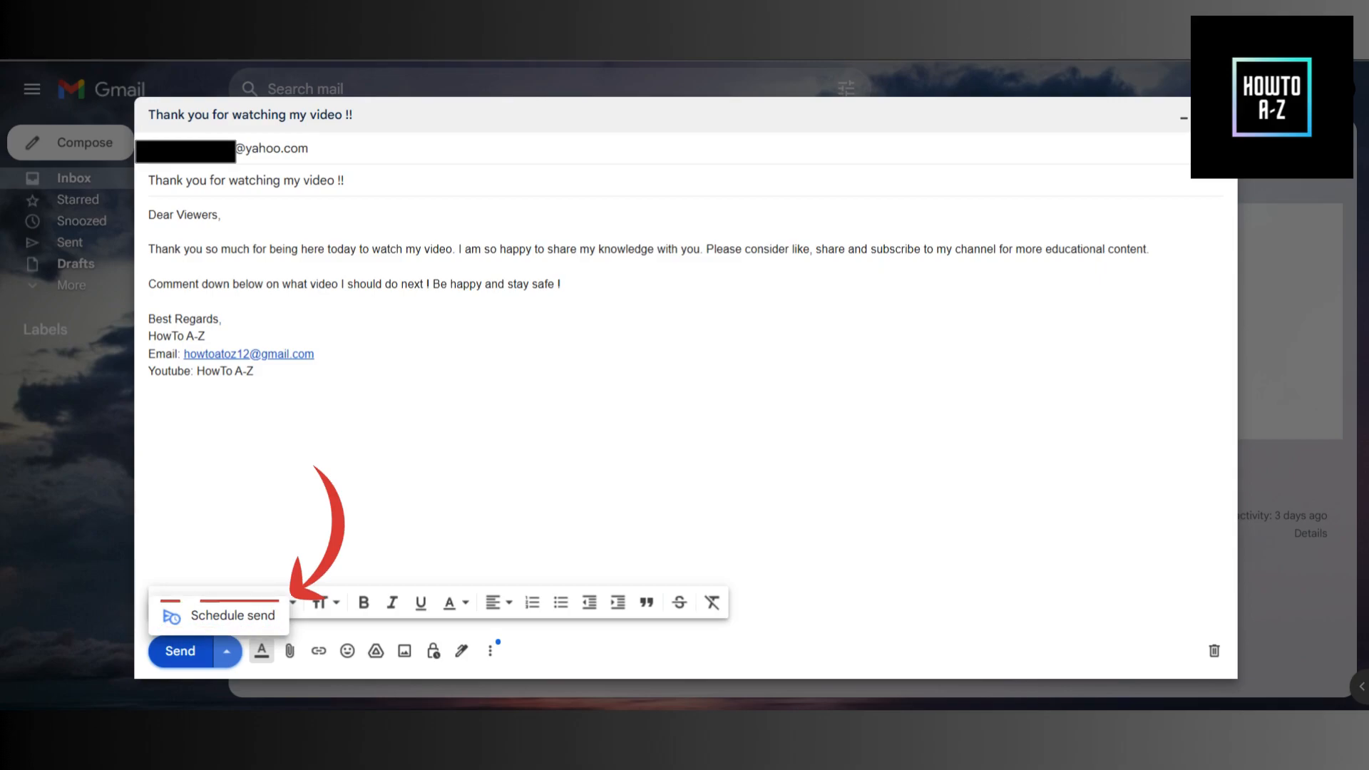
click(234, 615)
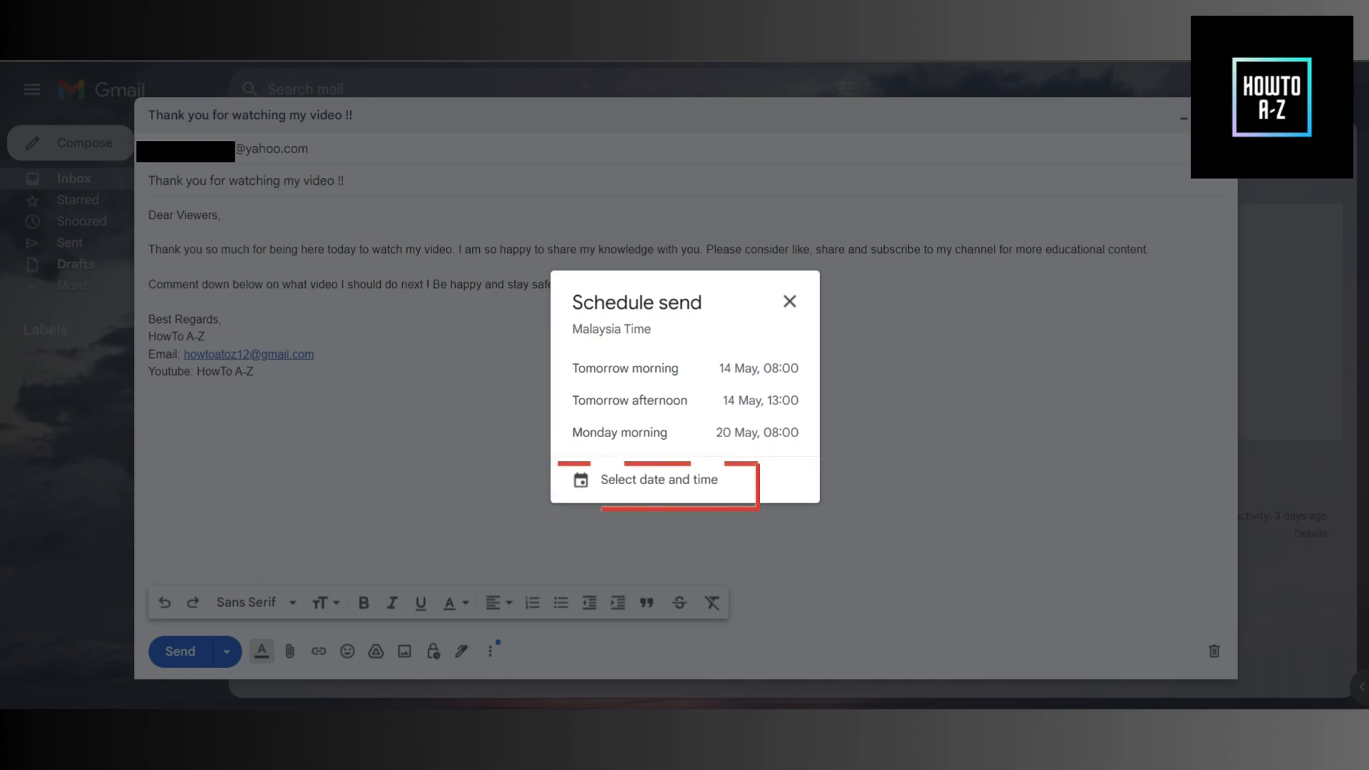
Set a custom send time and 15 May as the date so the email lands in Scheduled
click(658, 479)
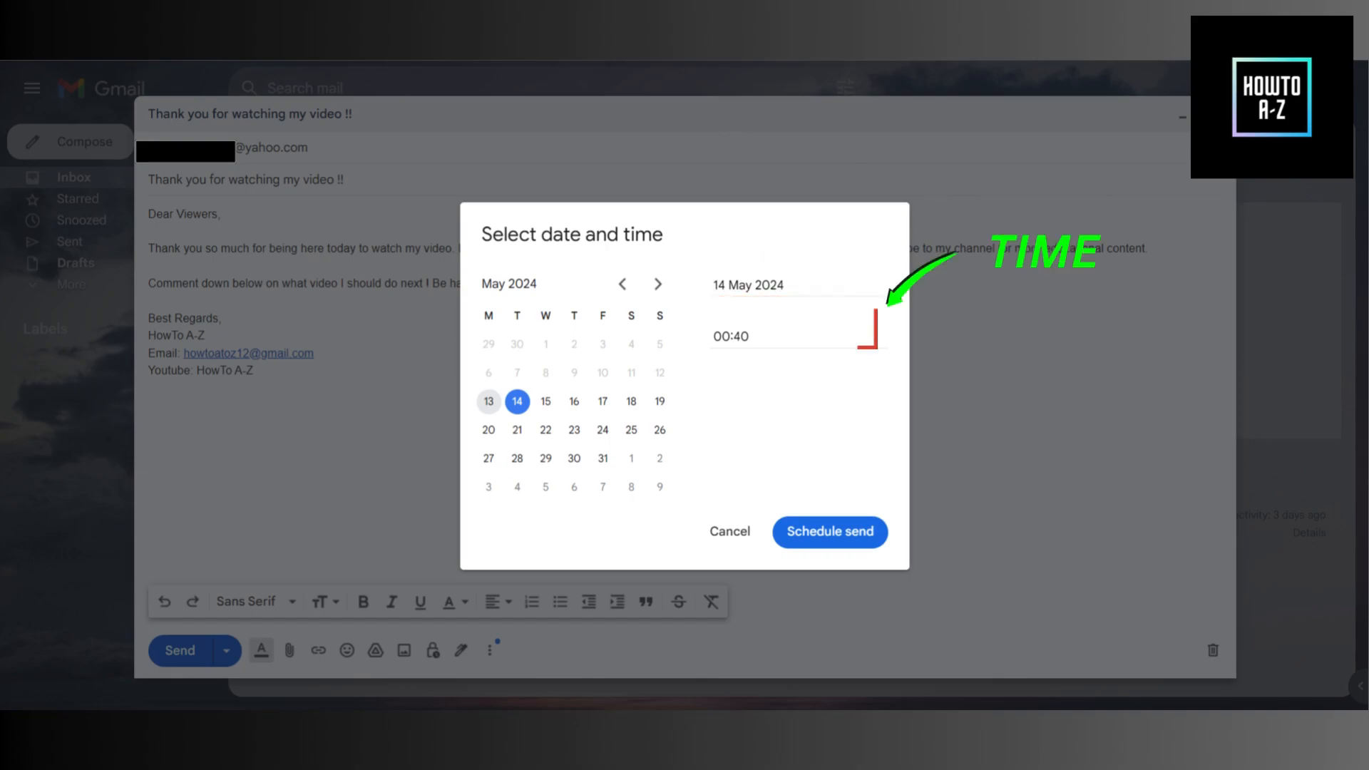
click(785, 336)
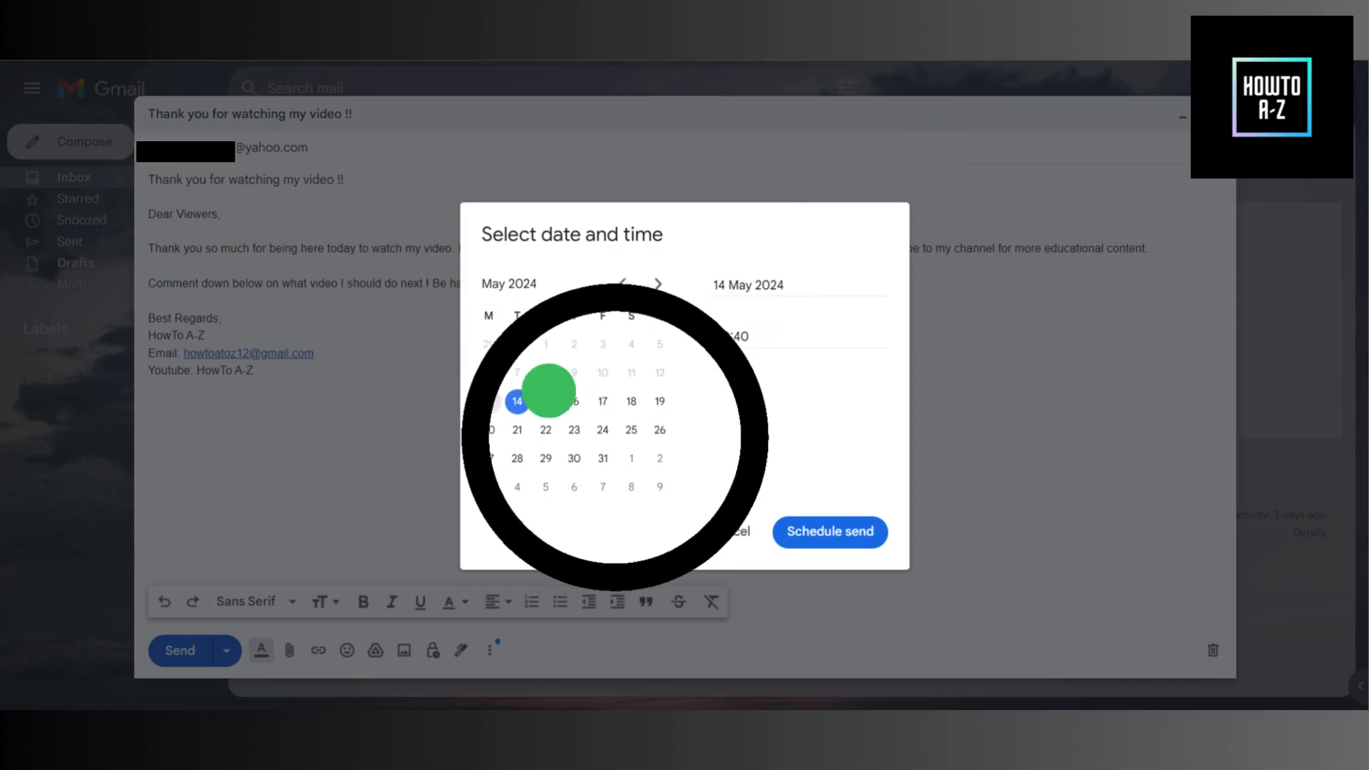
click(827, 532)
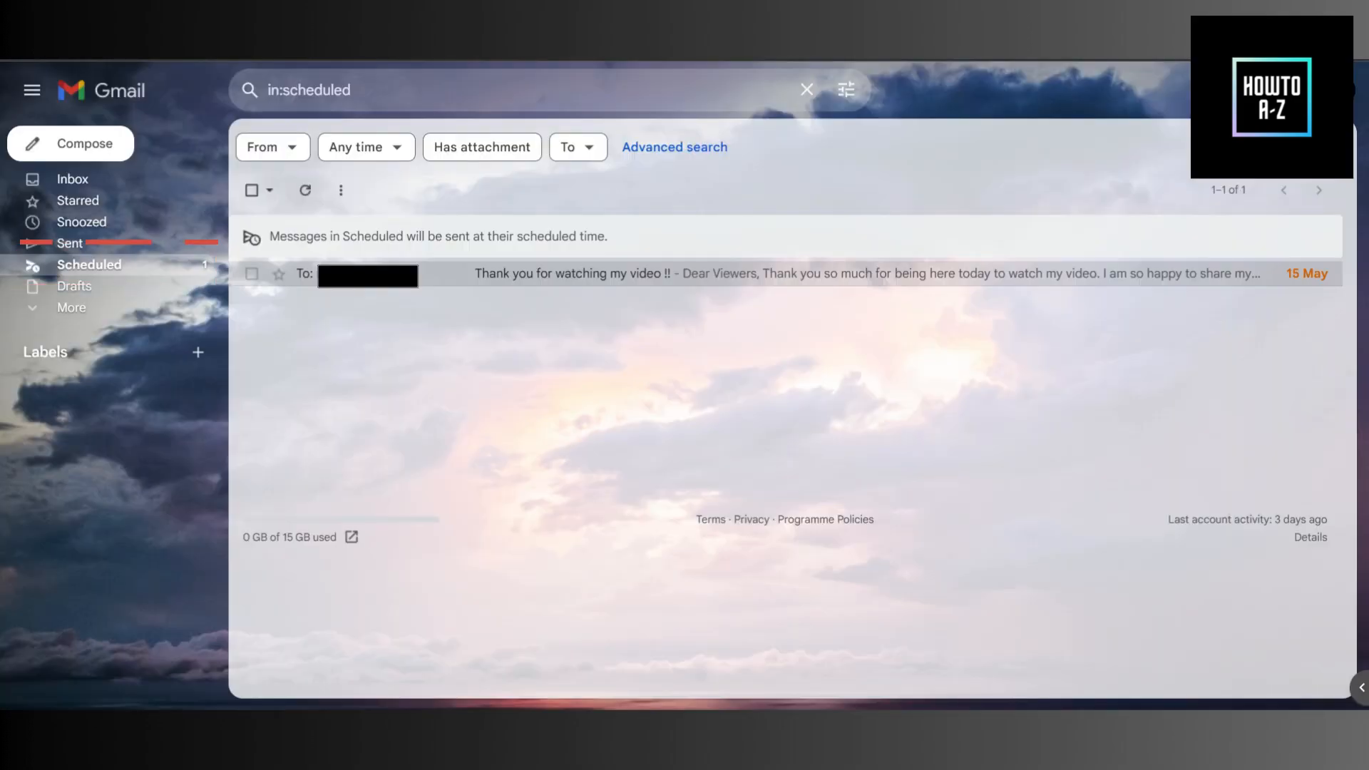